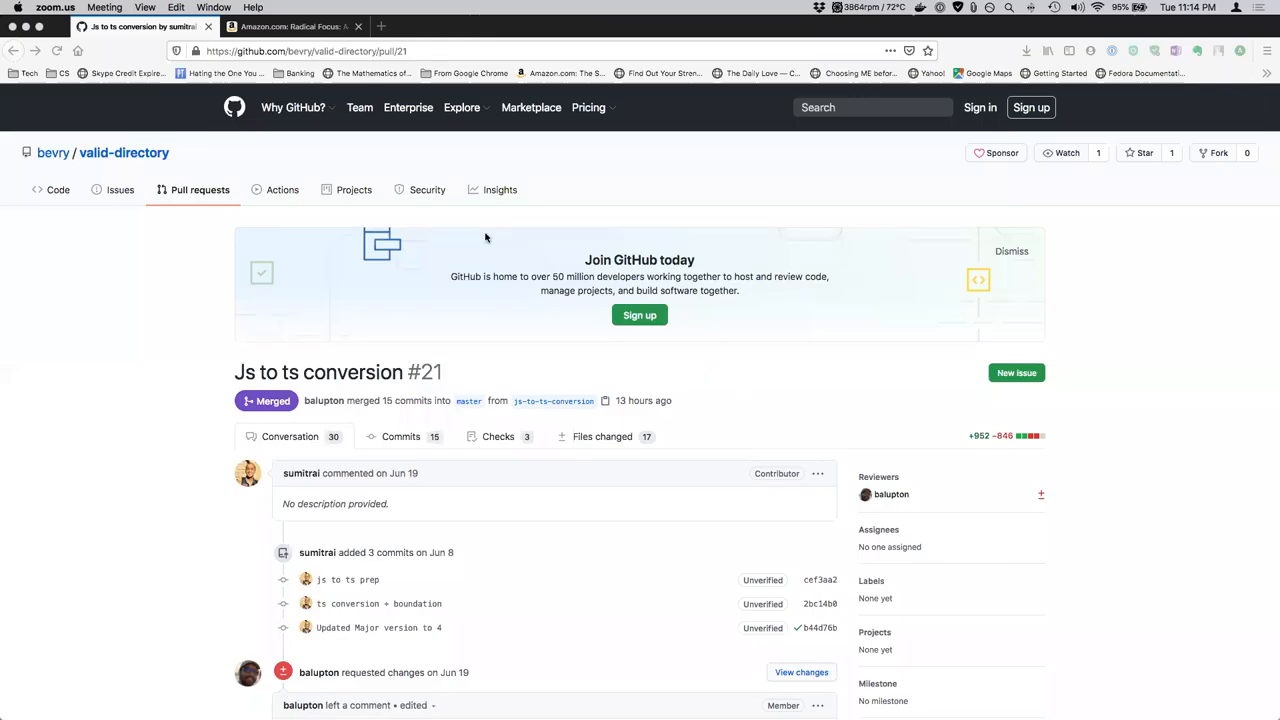
mouse_move(254, 525)
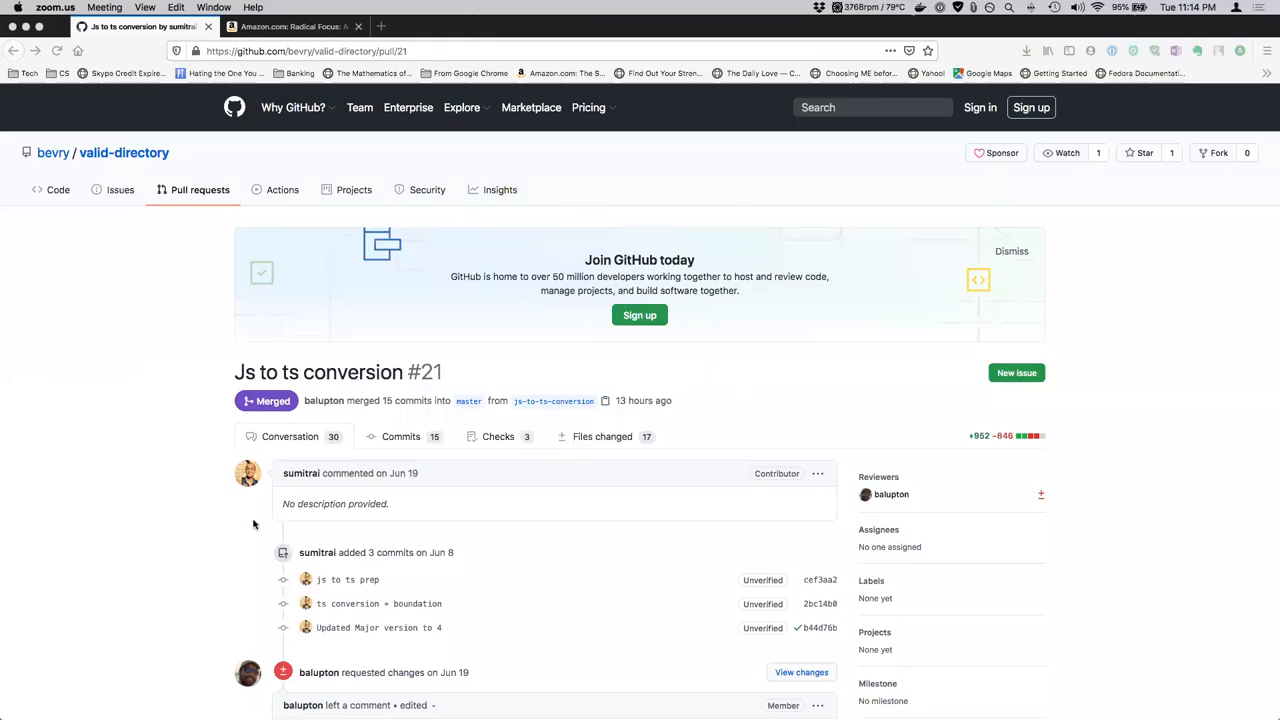
Scroll through the merged JS-to-TS pull request to review its changes
scroll("down", 3)
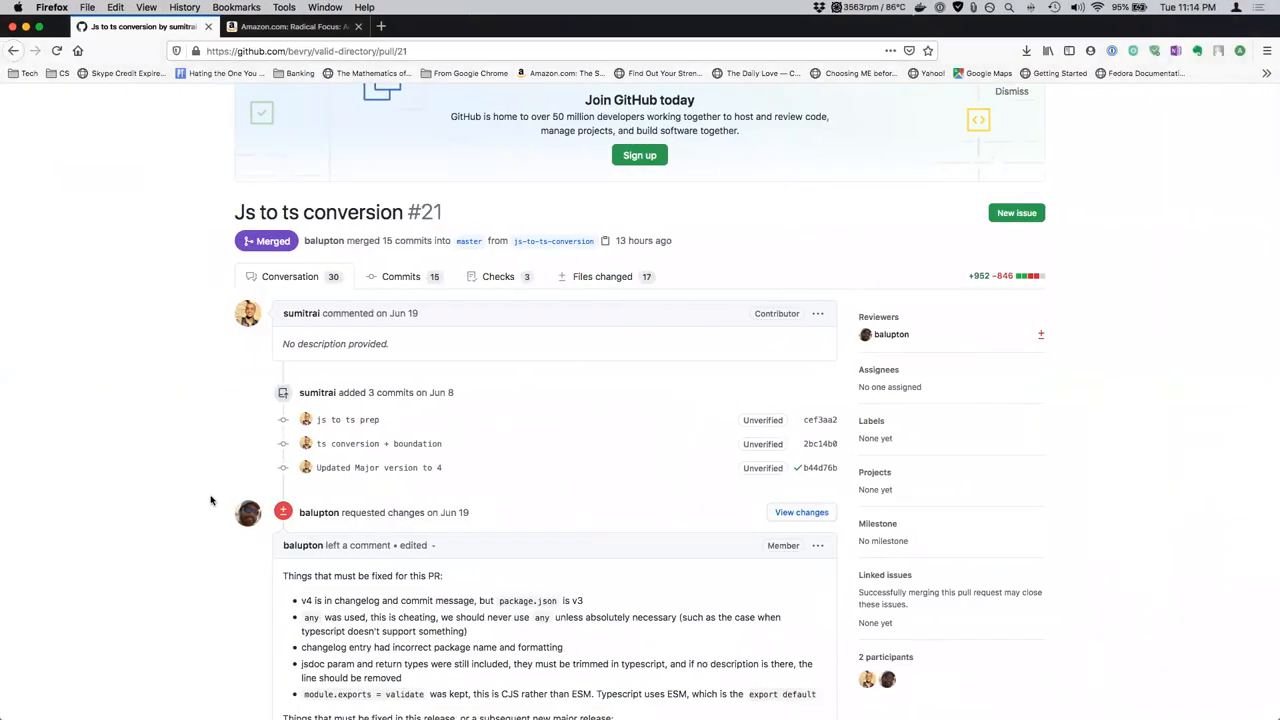
mouse_move(975, 103)
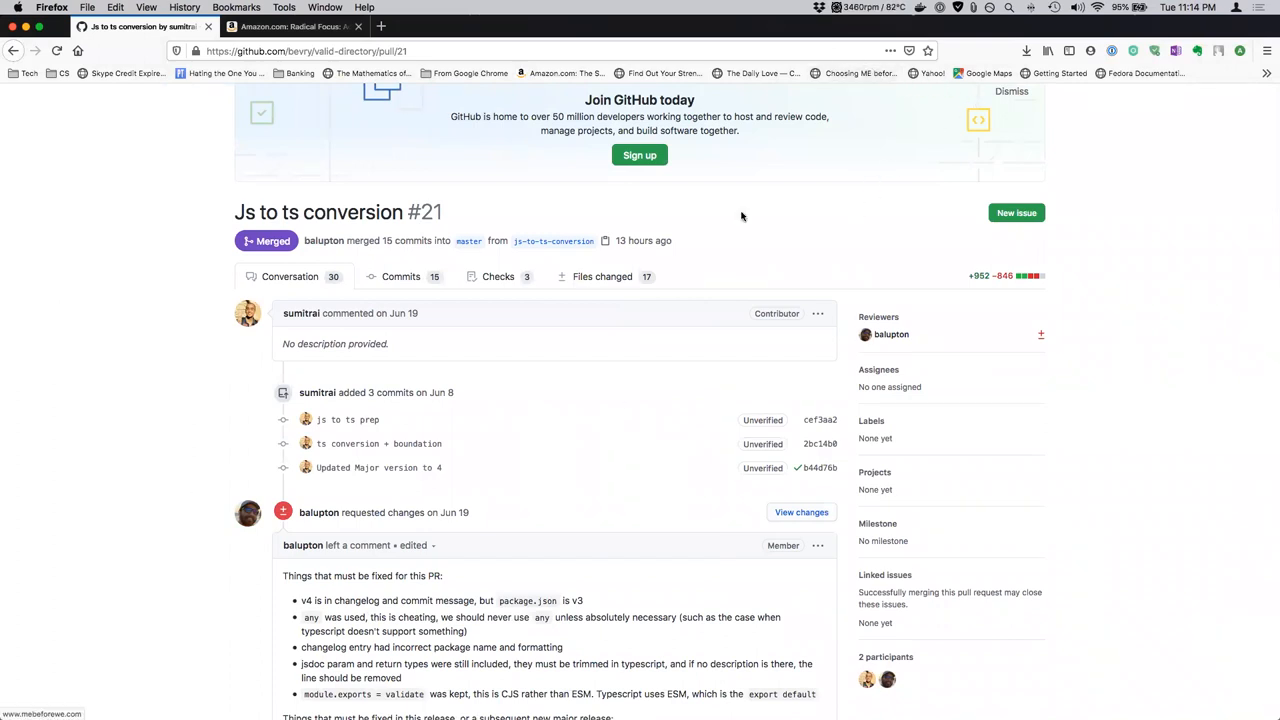
scroll("up", 3)
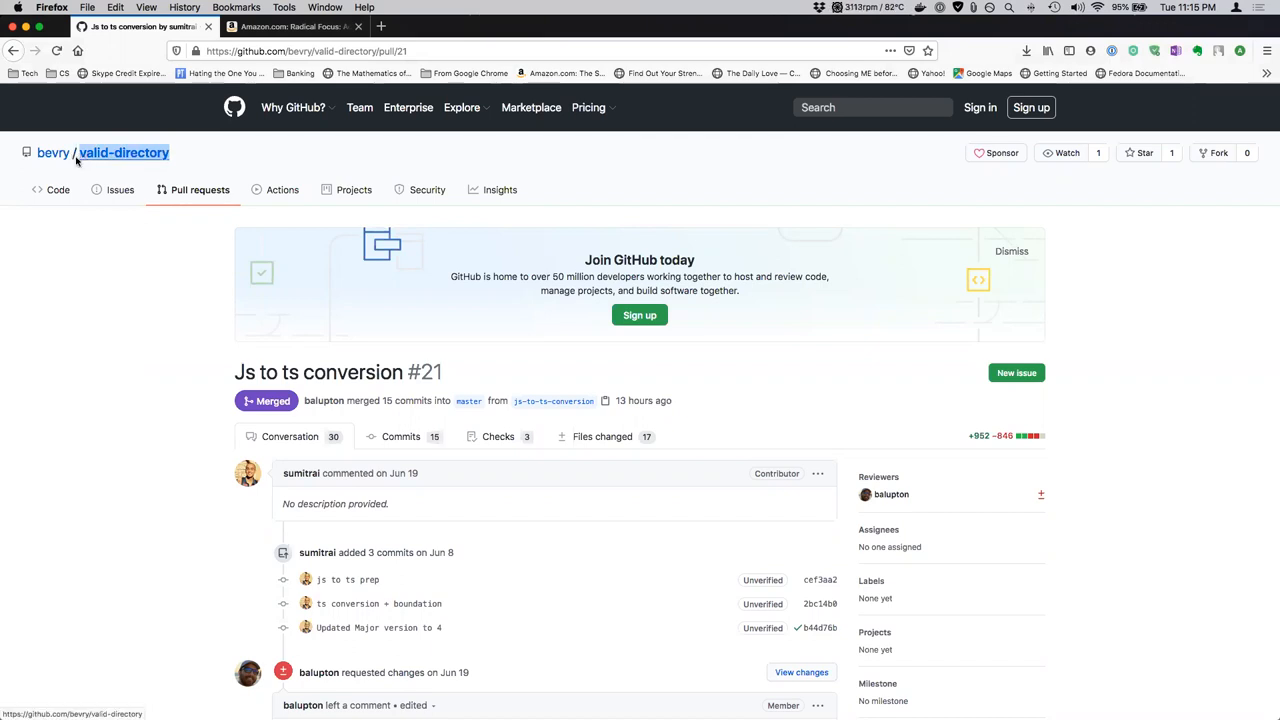
mouse_move(148, 453)
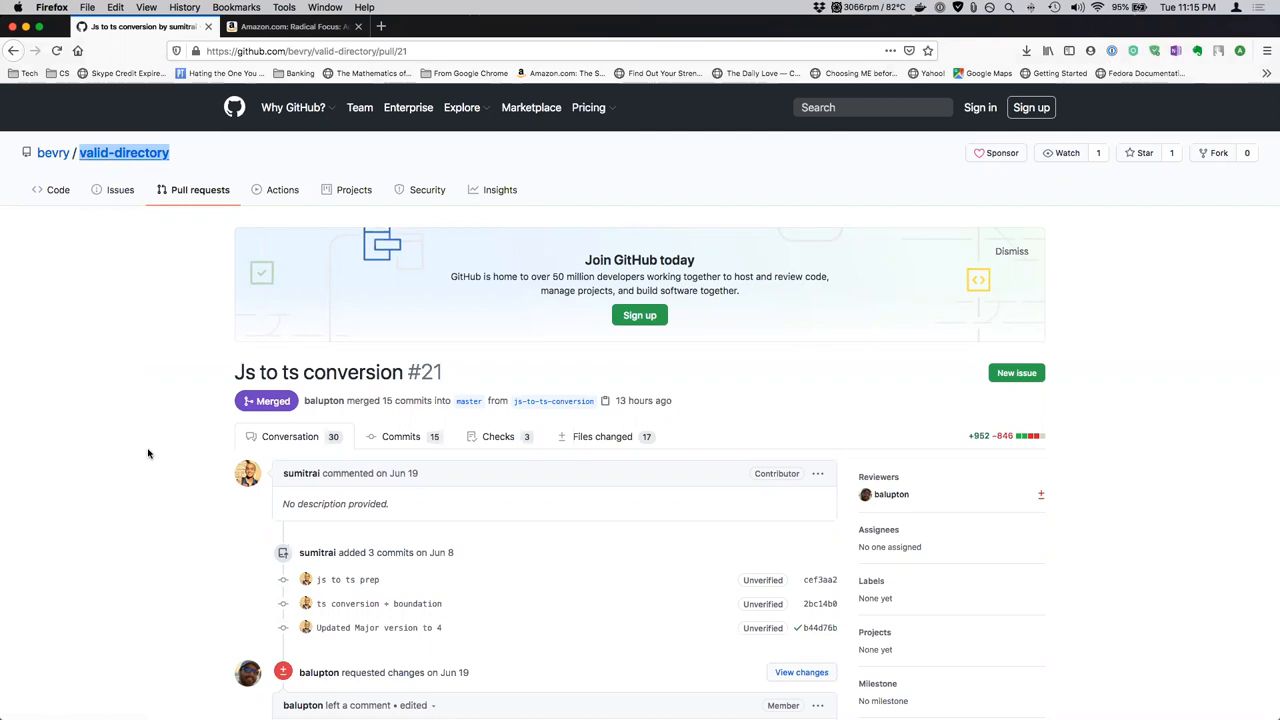
scroll("down", 3)
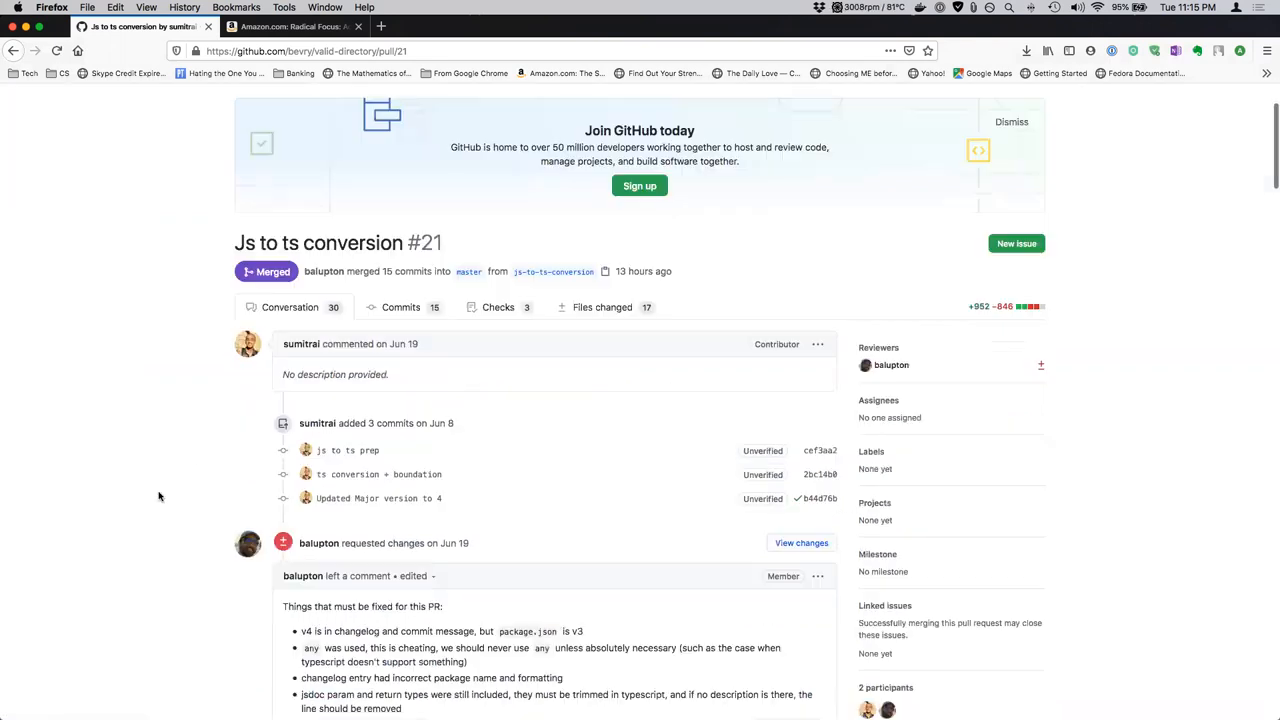
scroll("down", 3)
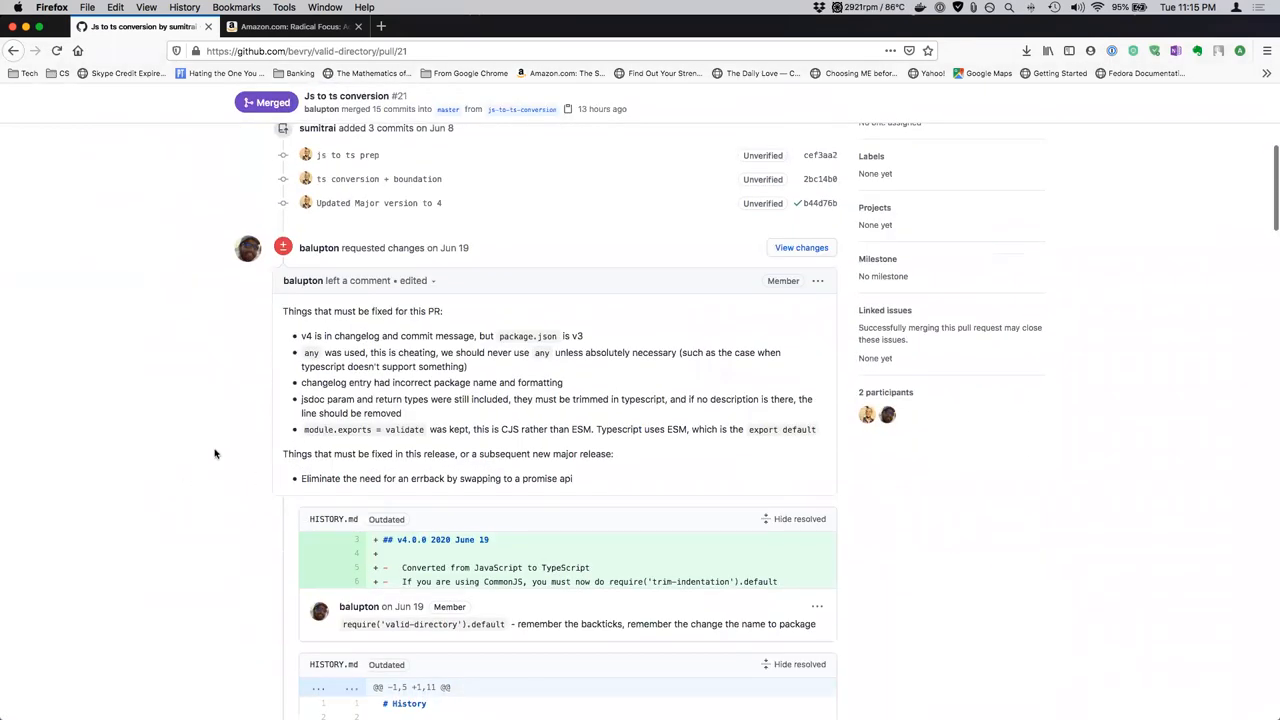
scroll("down", 3)
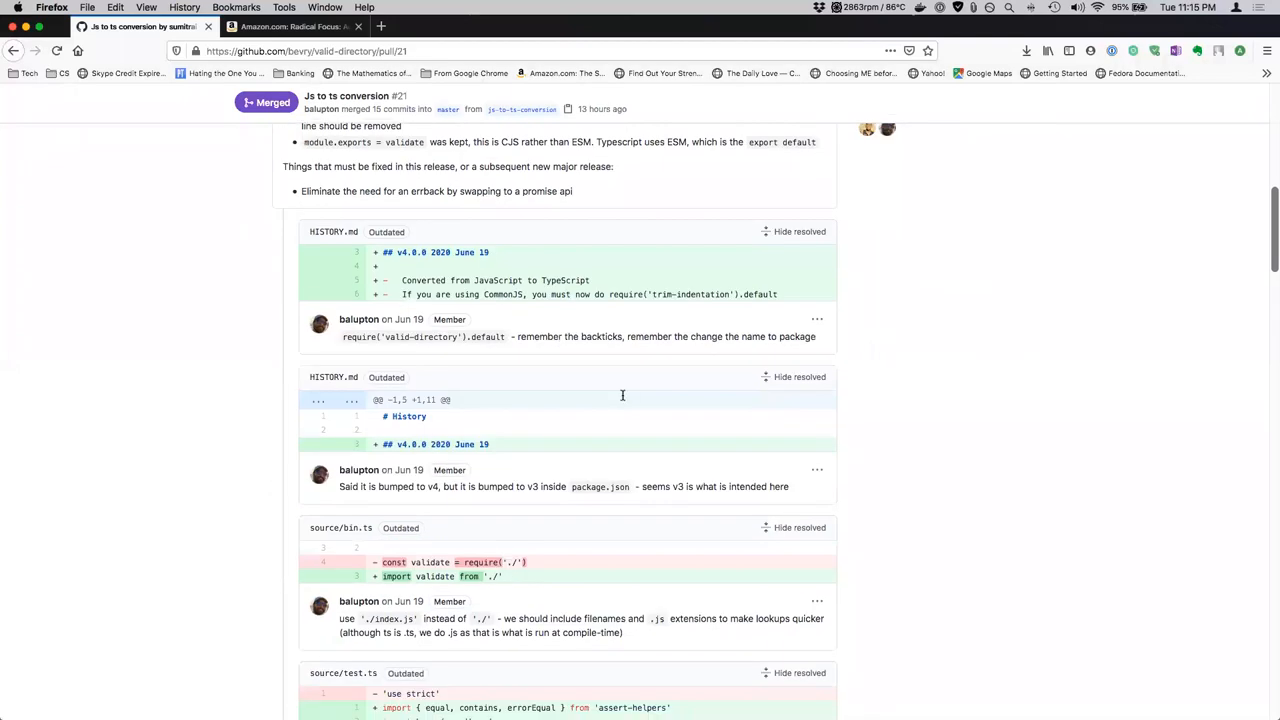
scroll("down", 3)
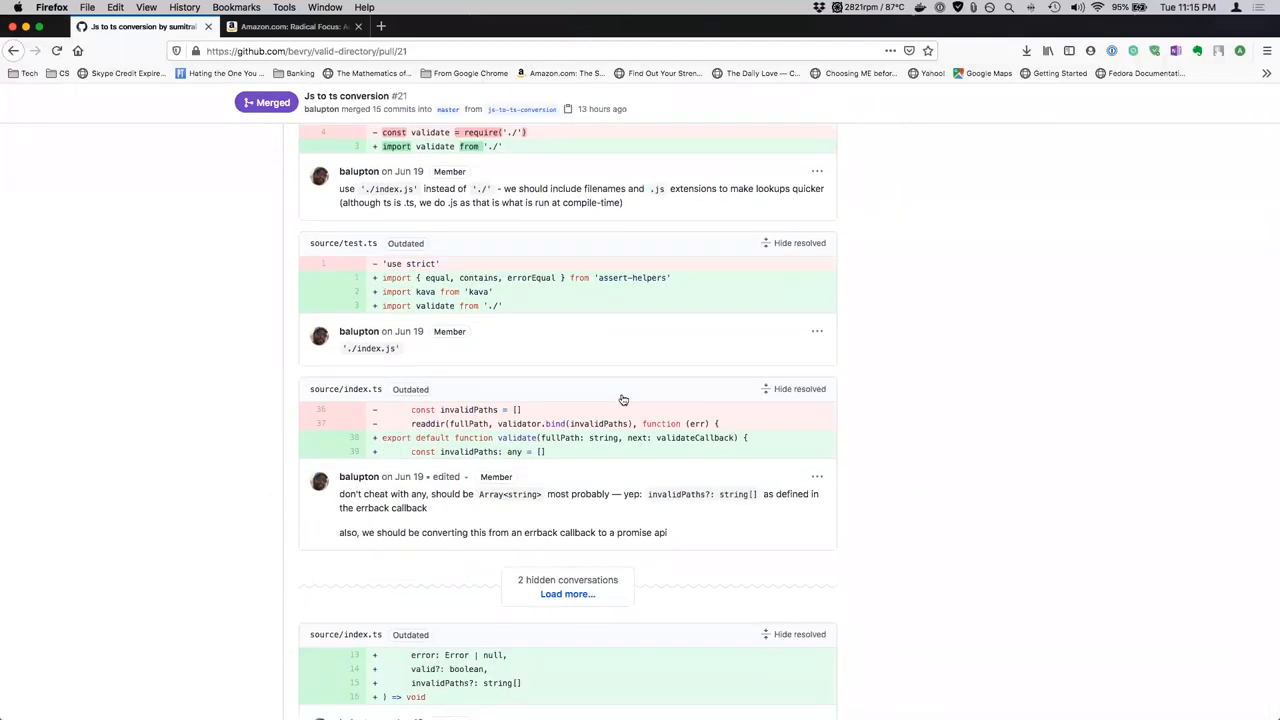
mouse_move(734, 507)
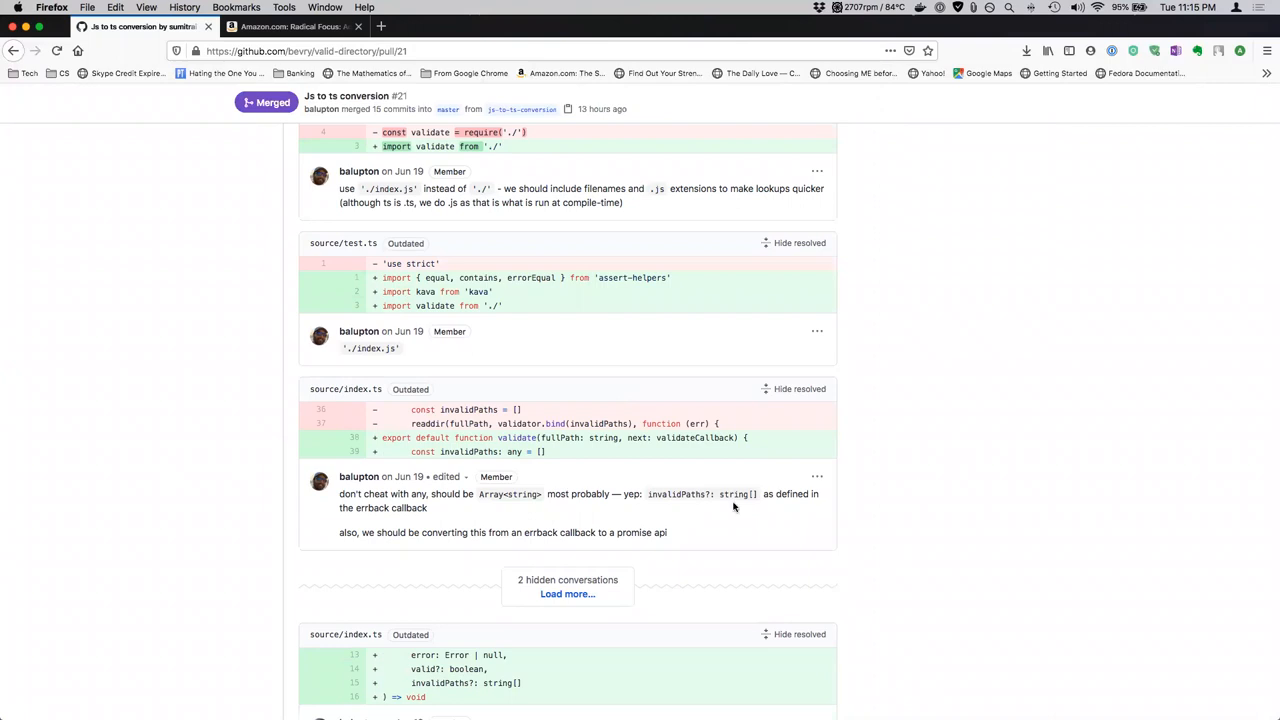
scroll("down", 3)
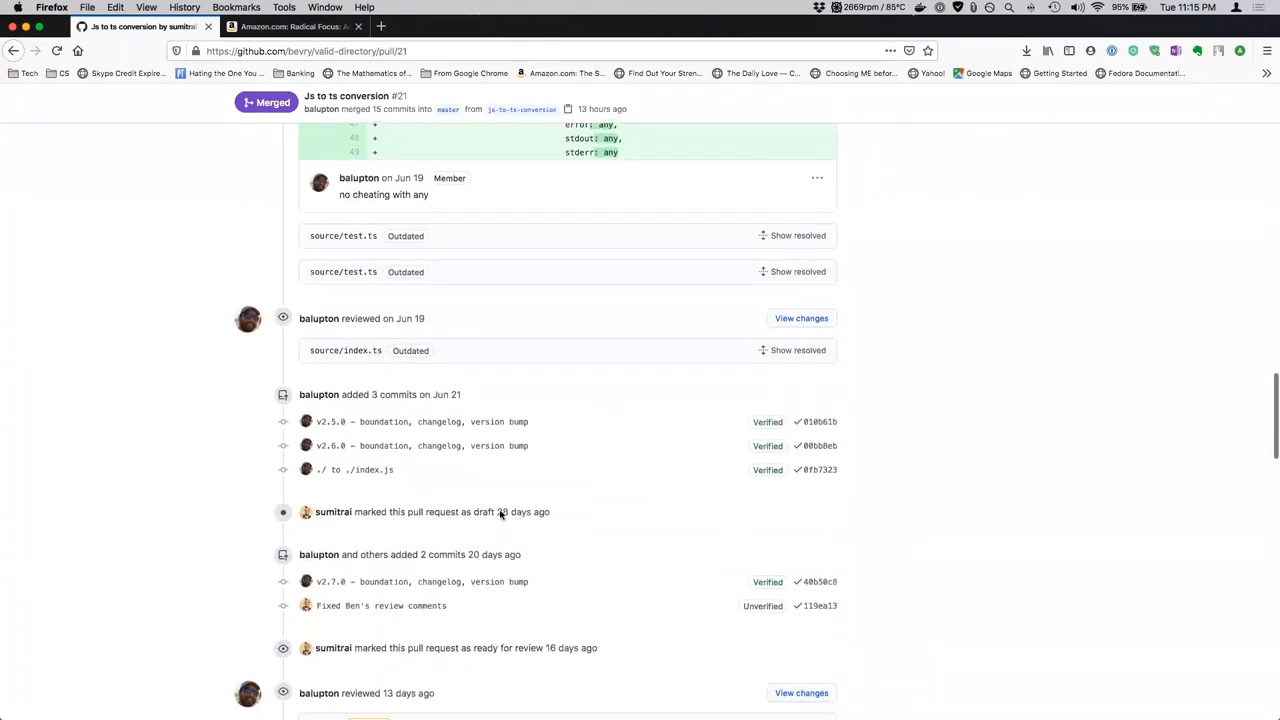
scroll("down", 3)
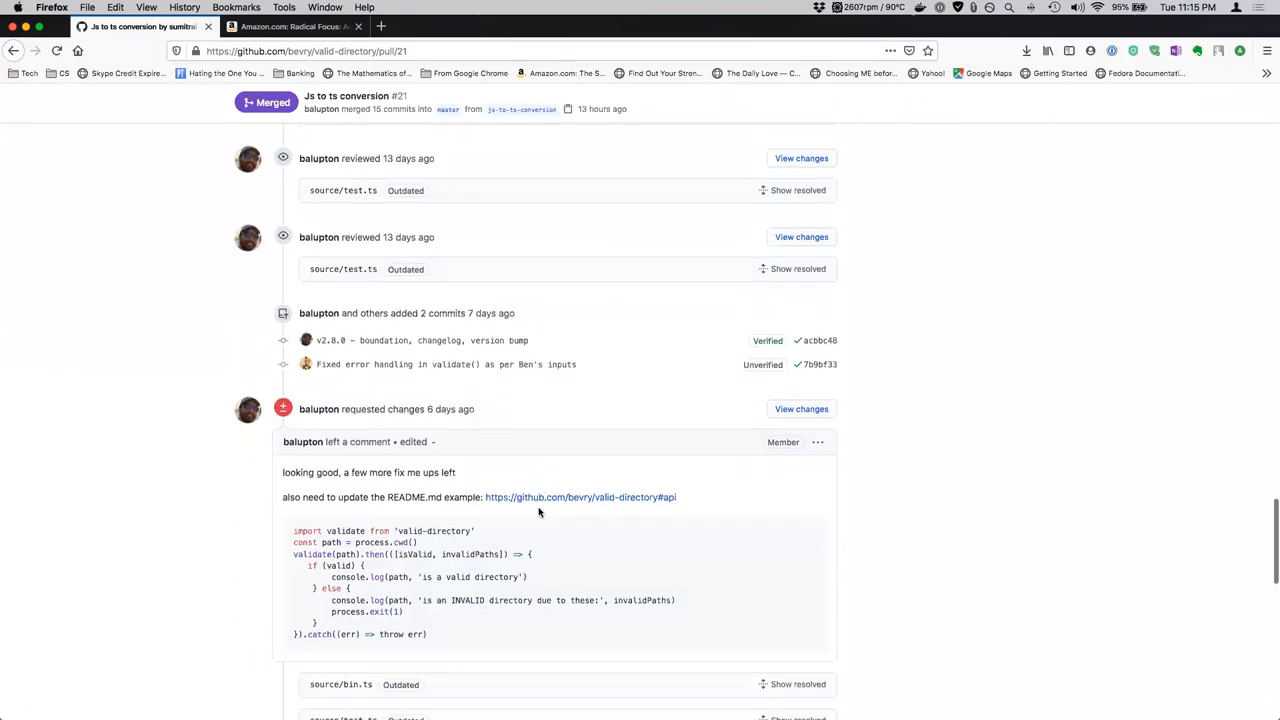
scroll("down", 3)
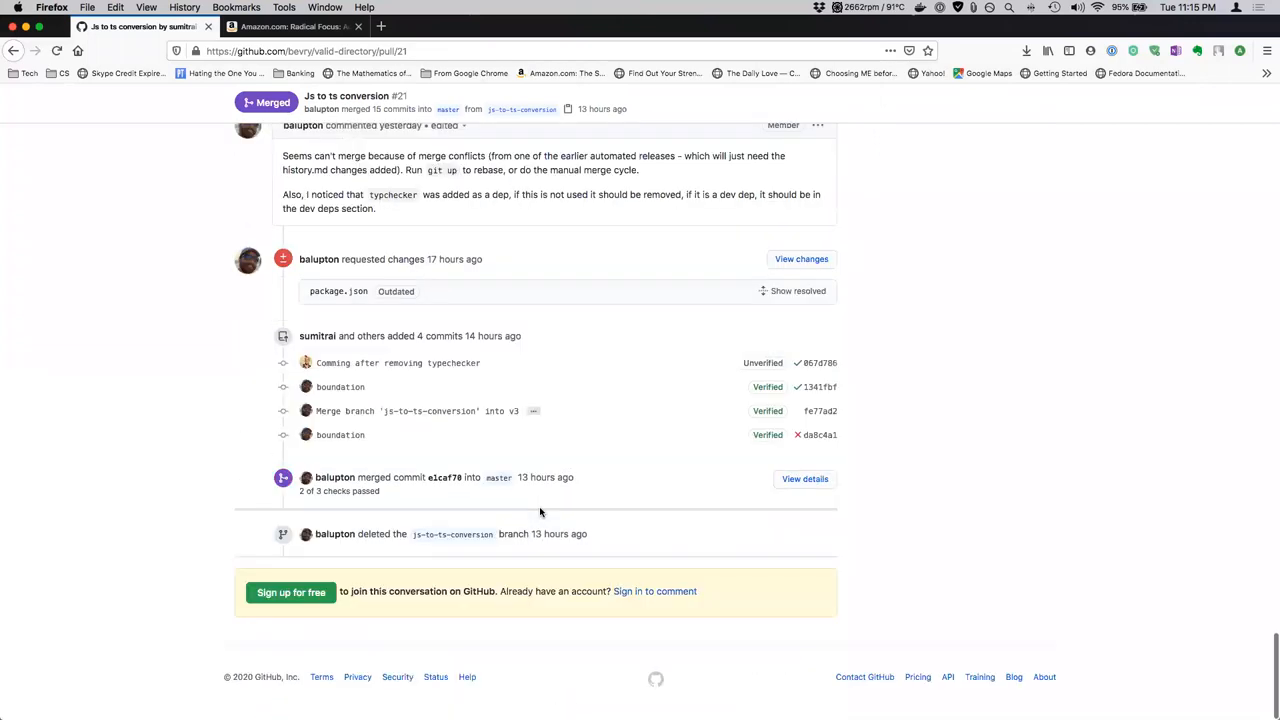
scroll("up", 3)
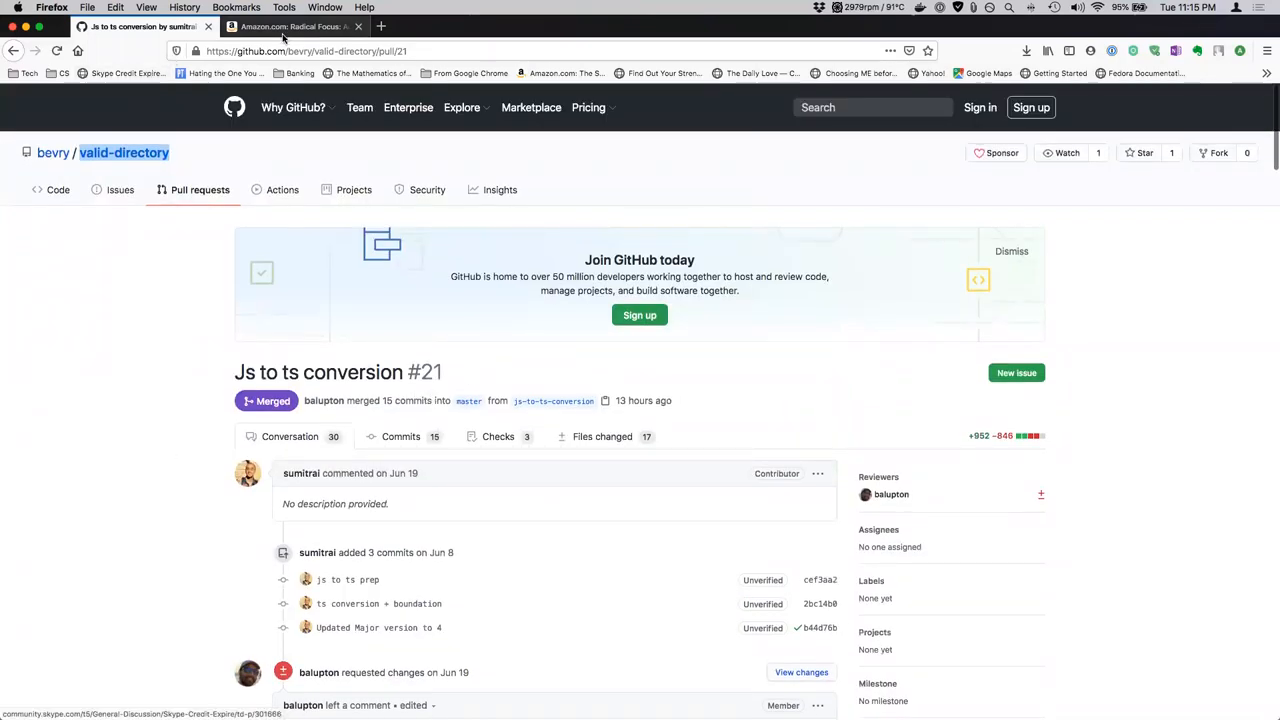
Switch to the Amazon tab showing the Radical Focus Kindle page by Christina Wodtke
left_click(295, 26)
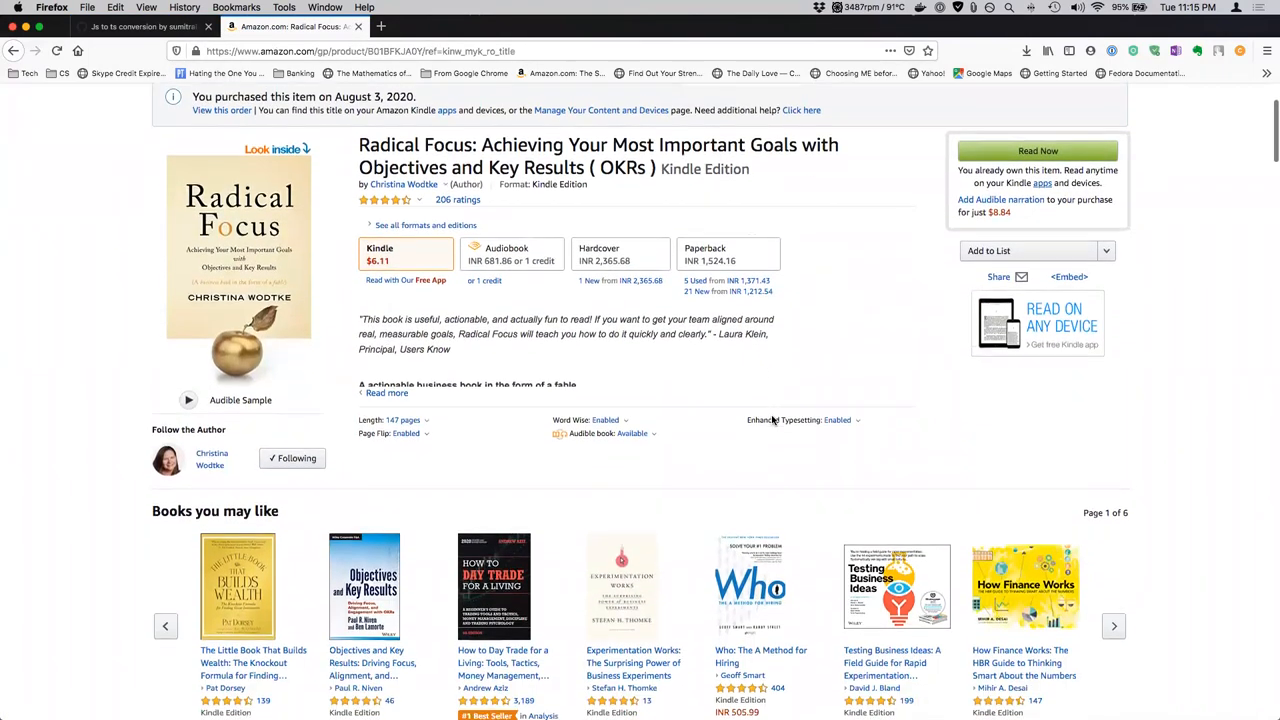
scroll("down", 3)
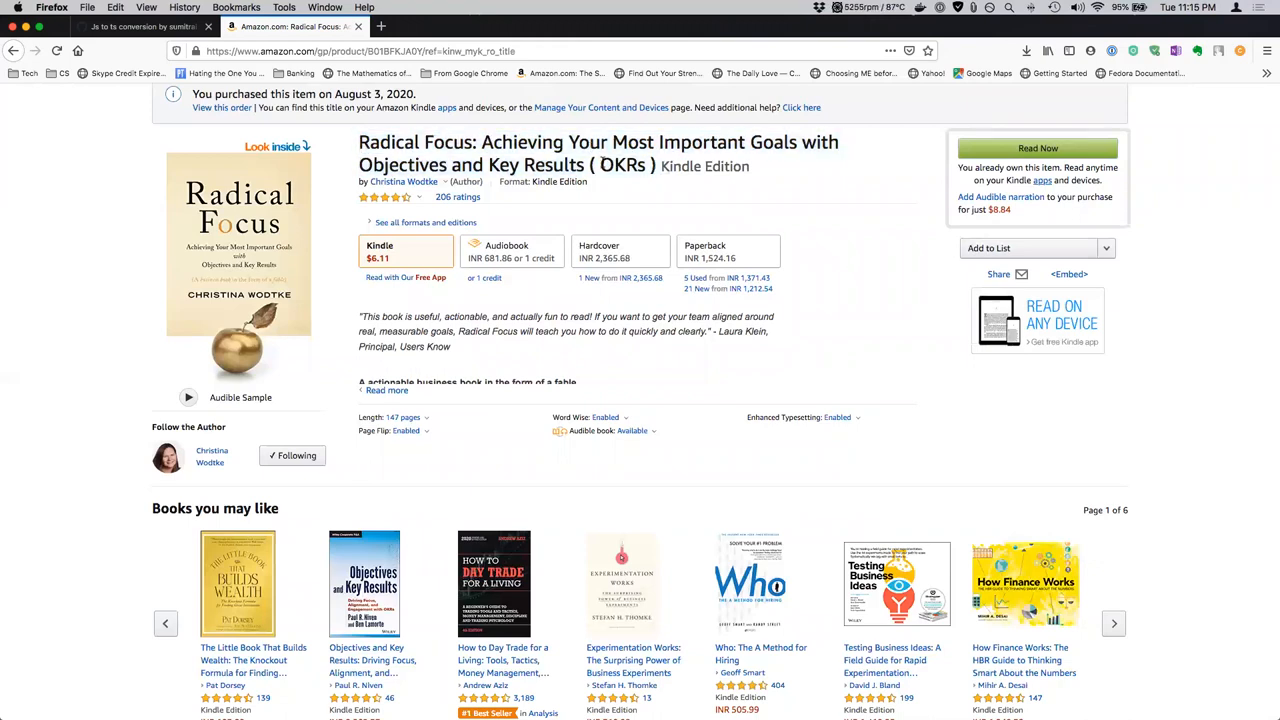
mouse_move(660, 62)
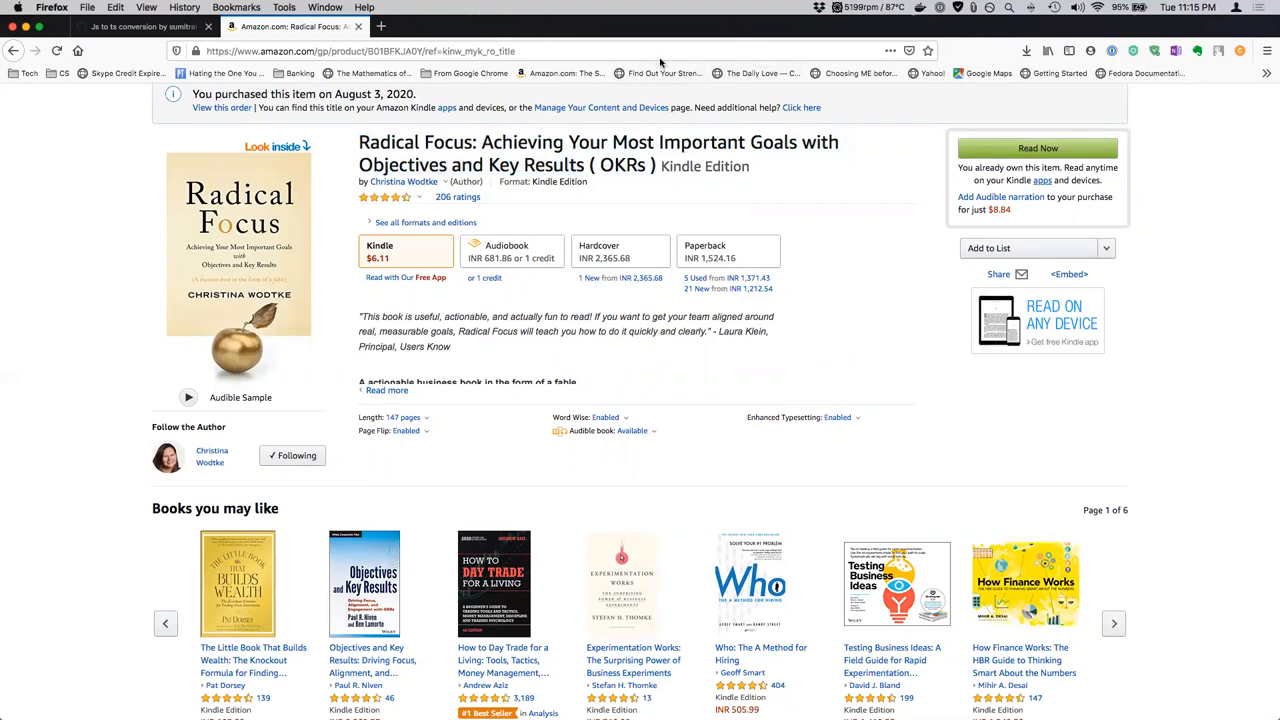
mouse_move(996, 54)
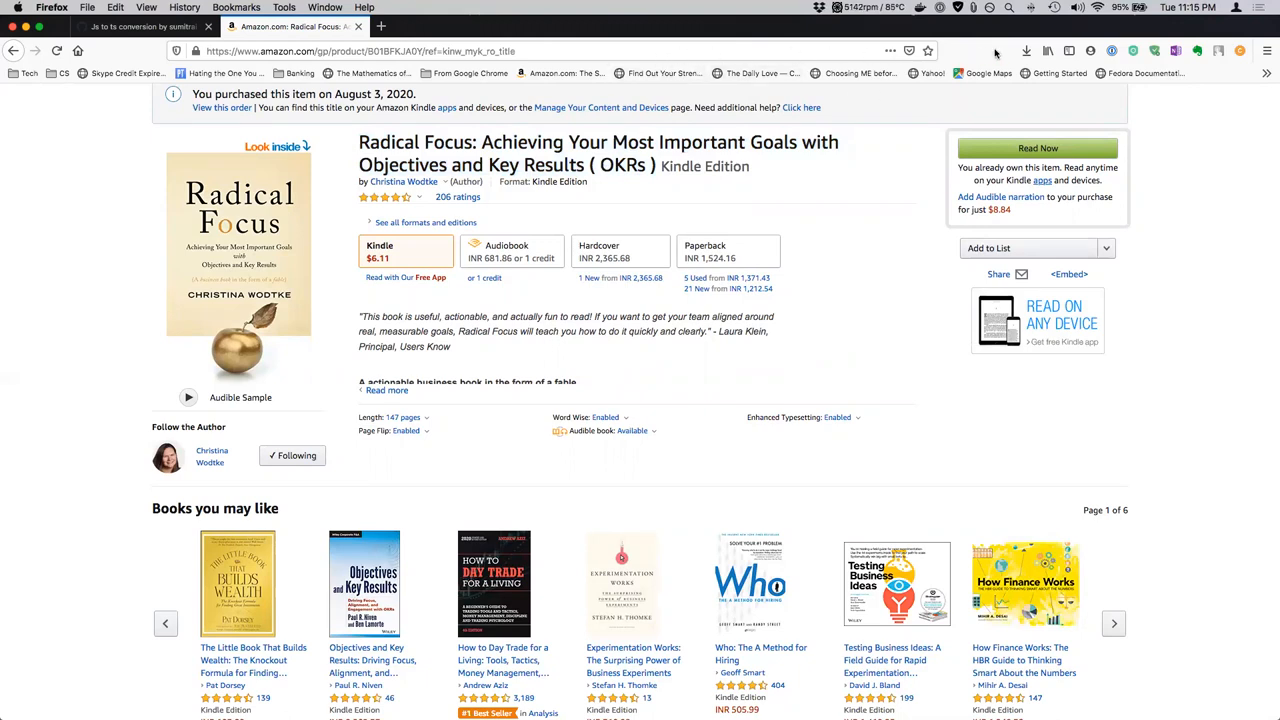
mouse_move(1046, 46)
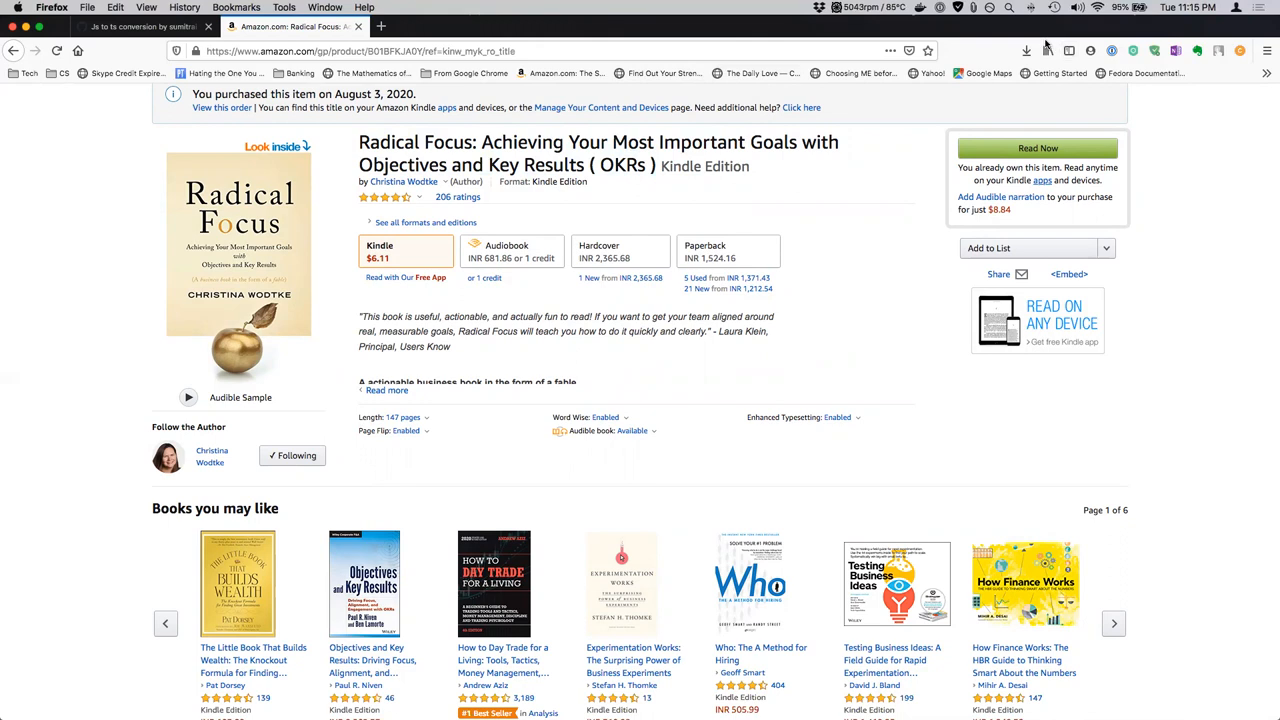
mouse_move(1048, 128)
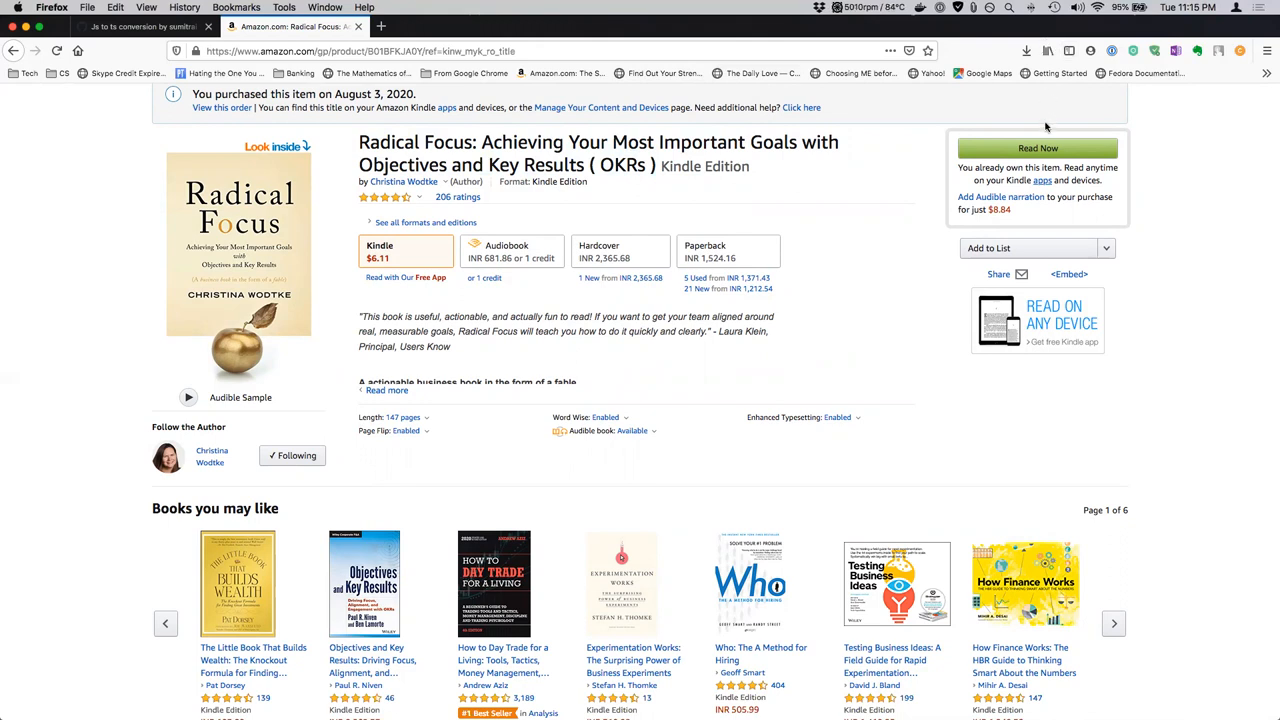